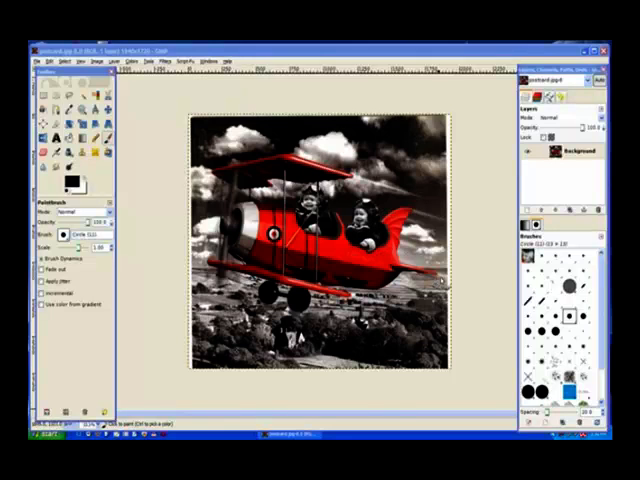
pyautogui.moveTo(475, 148)
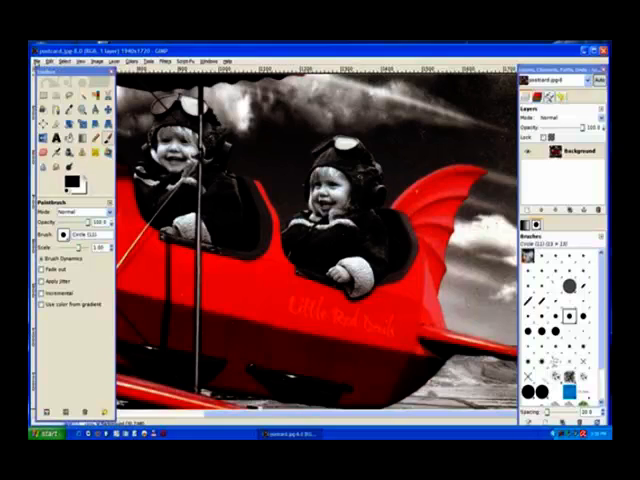
# Reopen the recent photo mia_bubble.jpg of the girl with the flower
pyautogui.click(38, 61)
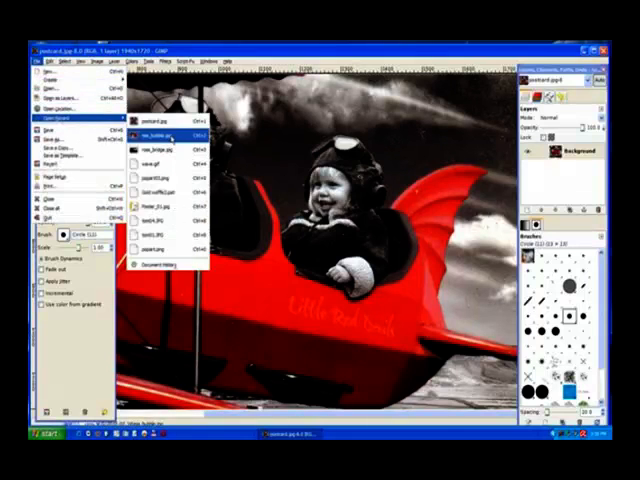
pyautogui.click(160, 133)
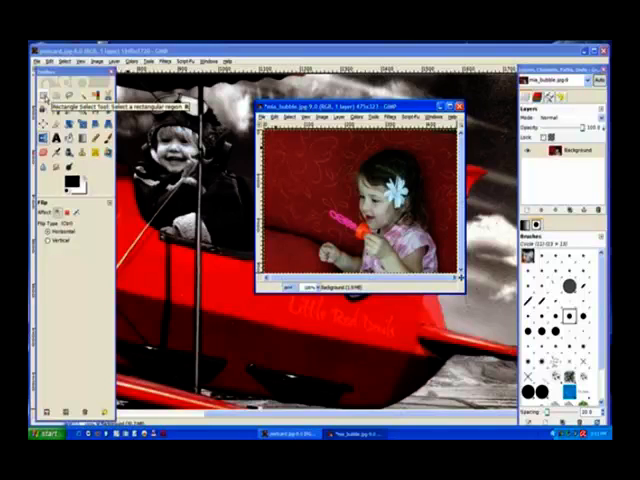
# Copy a rectangle around the girl's face and flower, then close her photo unsaved
pyautogui.click(41, 92)
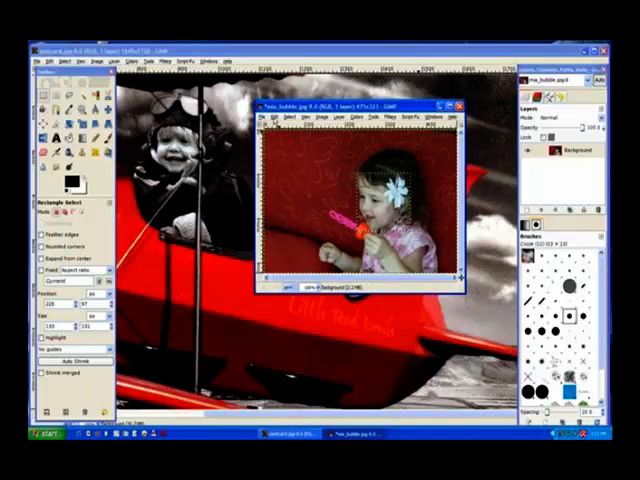
pyautogui.click(283, 121)
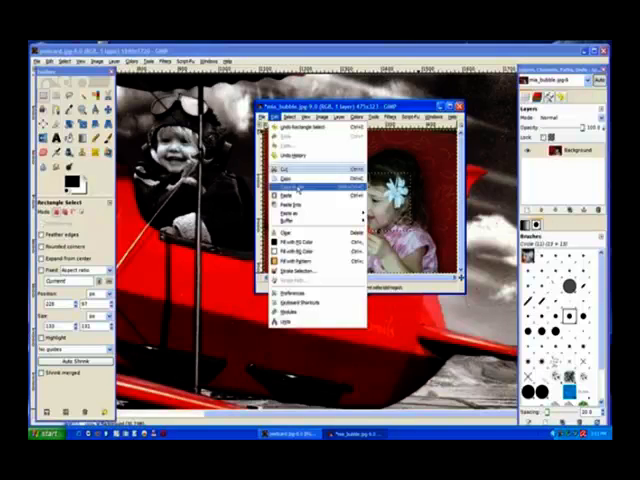
pyautogui.click(293, 190)
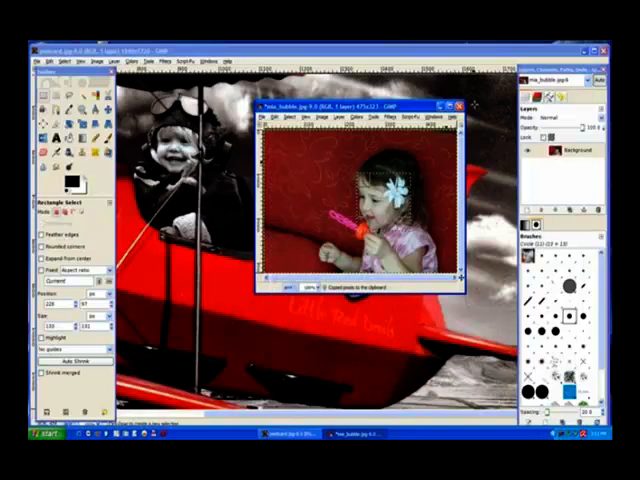
pyautogui.click(459, 105)
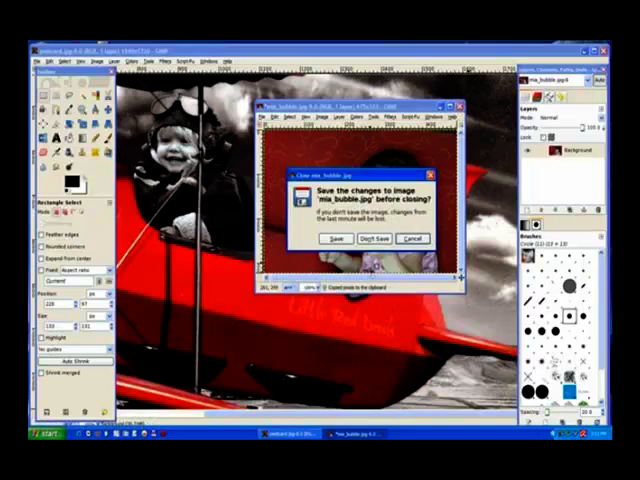
pyautogui.click(375, 238)
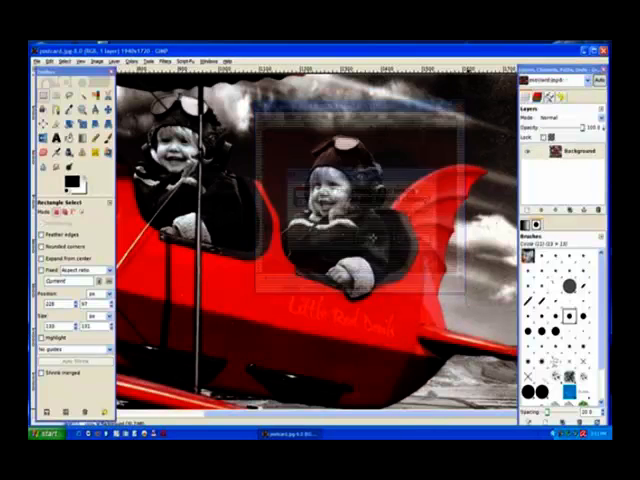
# Paste the girl's face into the biplane postcard as a floating selection
pyautogui.click(44, 62)
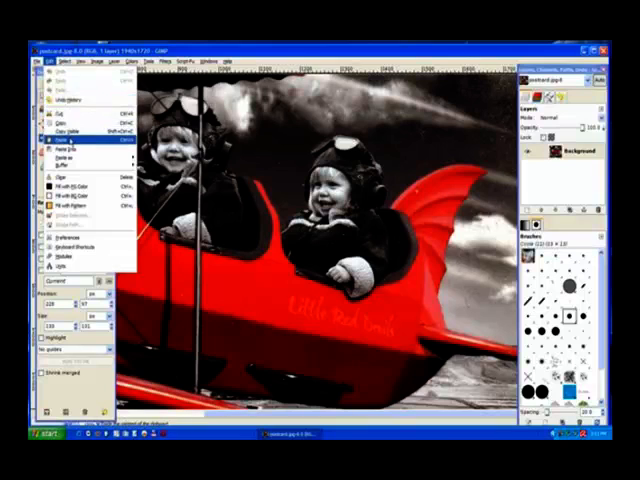
pyautogui.click(47, 145)
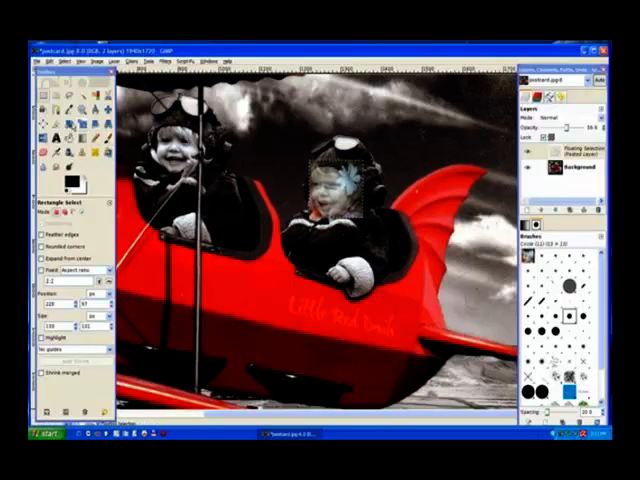
# Scale the pasted girl's face to fit over the right-hand pilot's head
pyautogui.click(75, 134)
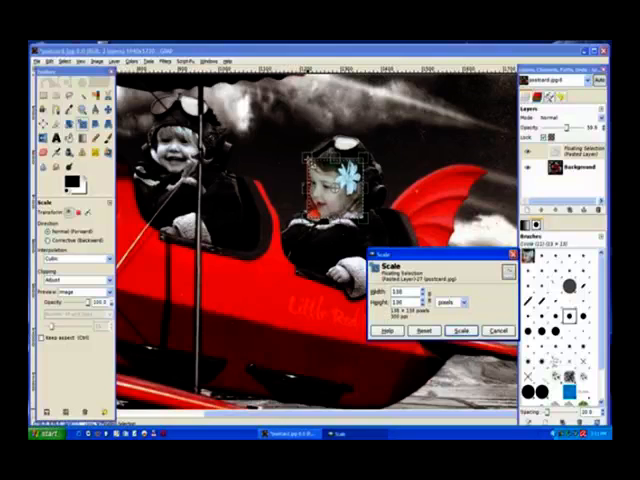
pyautogui.click(461, 331)
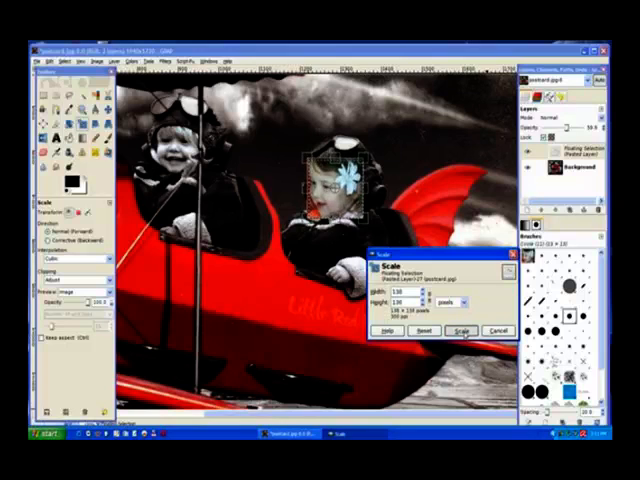
pyautogui.click(463, 330)
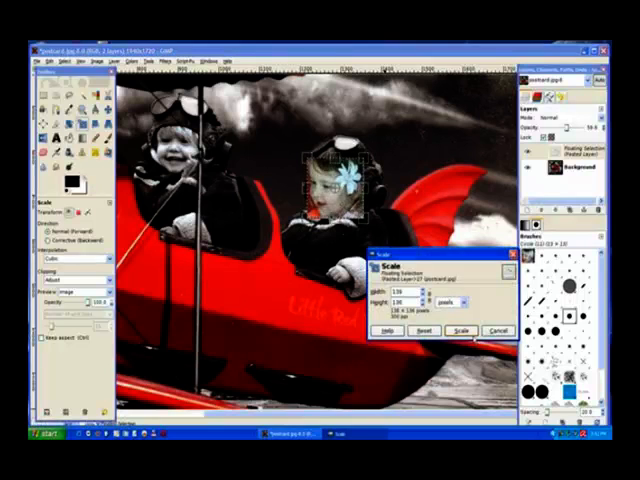
pyautogui.click(461, 330)
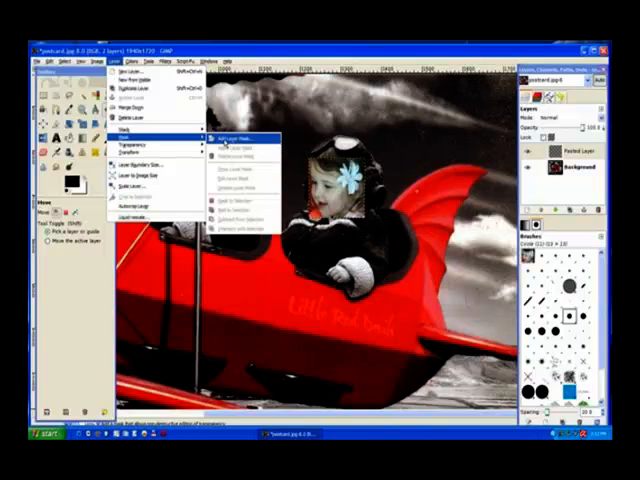
# Bring up the Add Layer Mask options for the pasted face layer
pyautogui.click(225, 137)
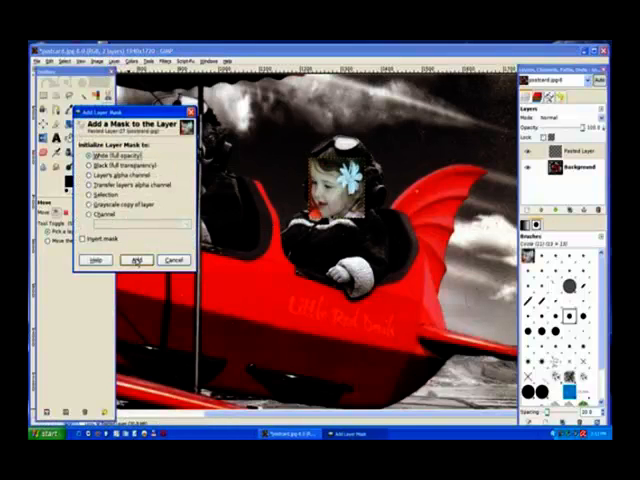
# Add a white full-opacity mask and paint away edges to blend into the helmet
pyautogui.click(138, 260)
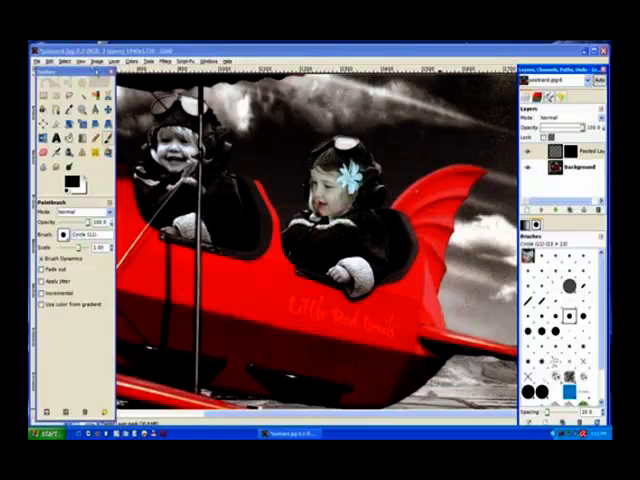
pyautogui.click(91, 59)
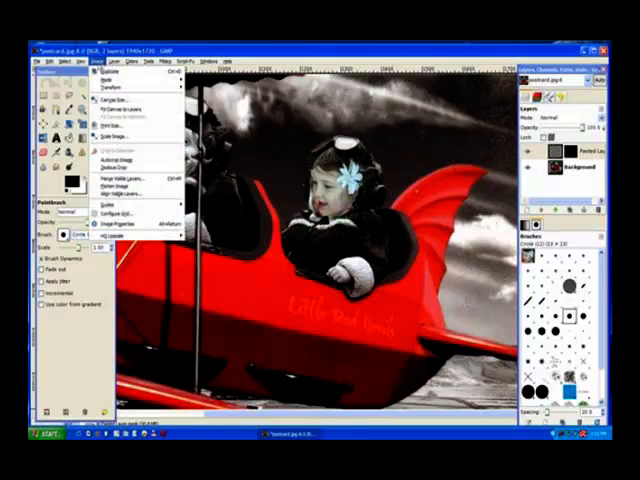
pyautogui.moveTo(120, 189)
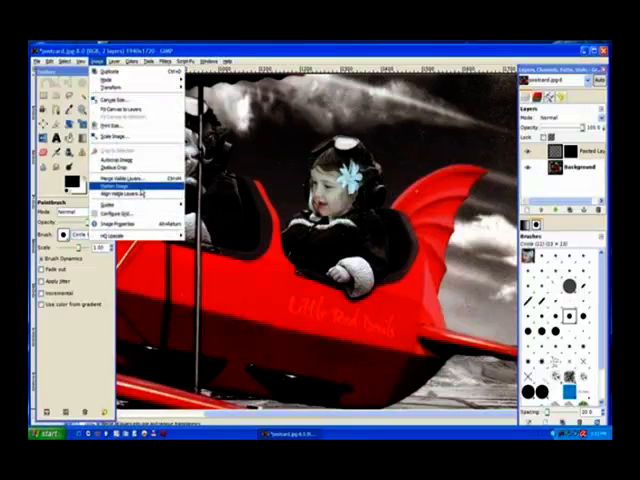